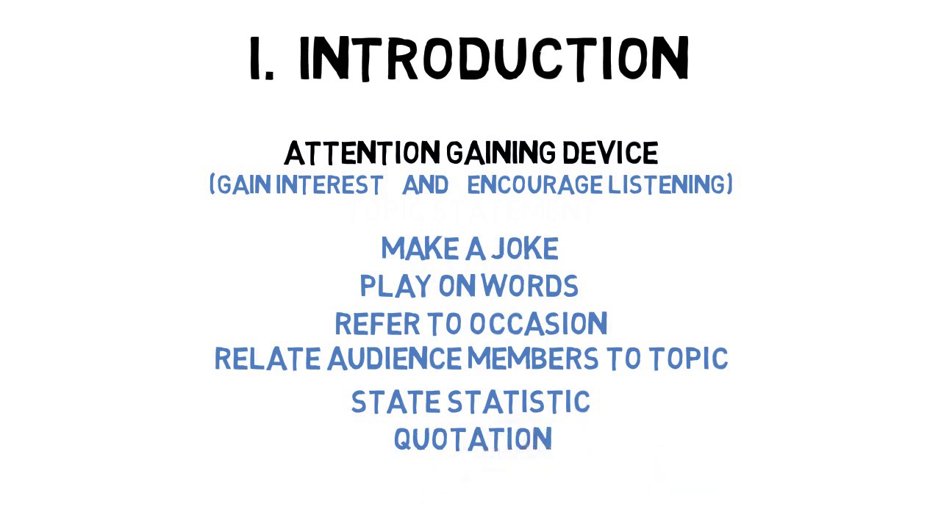
text(SHORT)
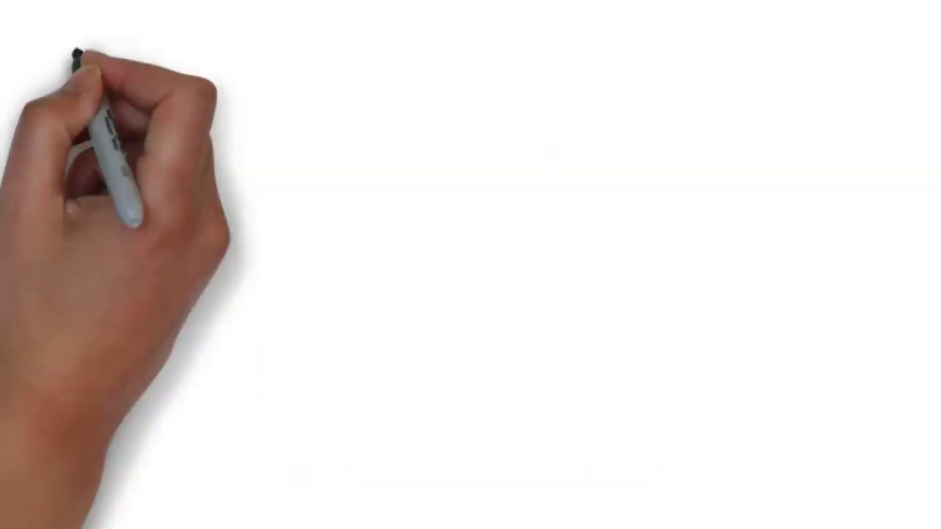
text(TOPIC: RUNNING)
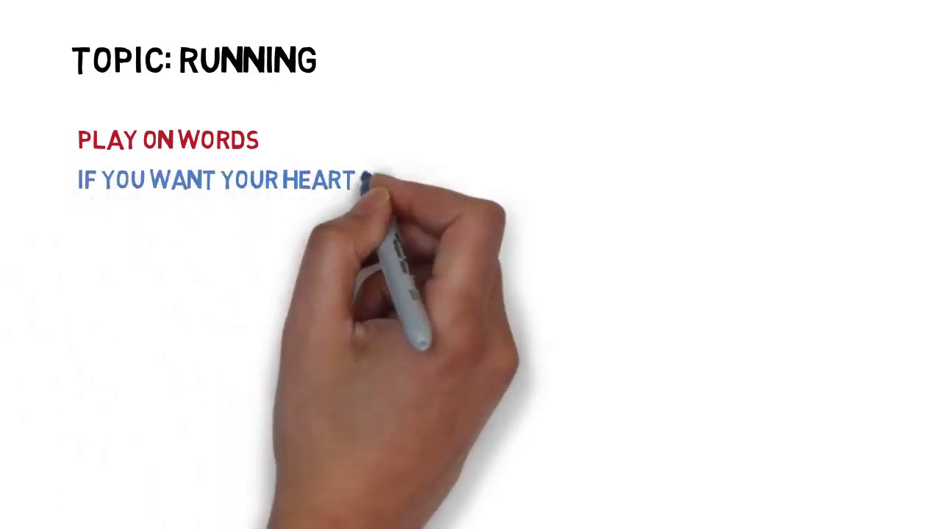
text(TO KEEP RUNNING SMOOTHLY, TRY RU)
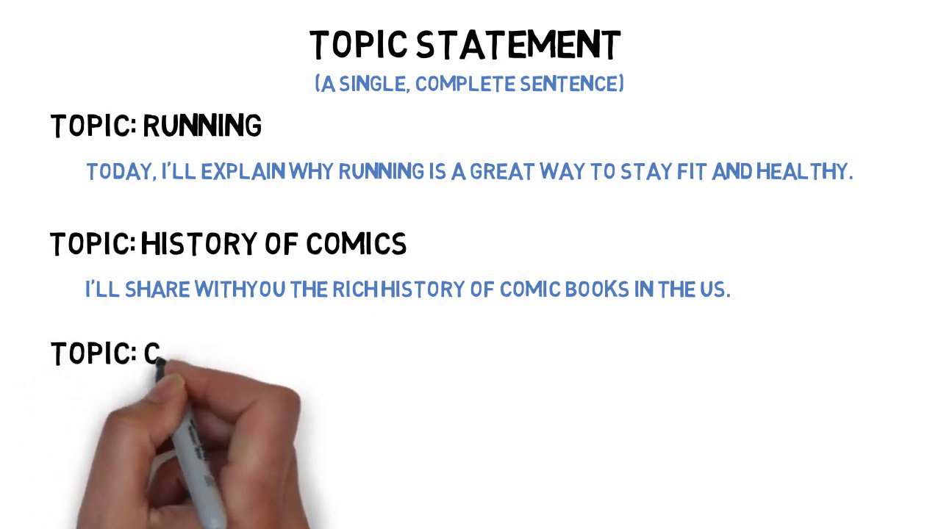
text(ROWS)
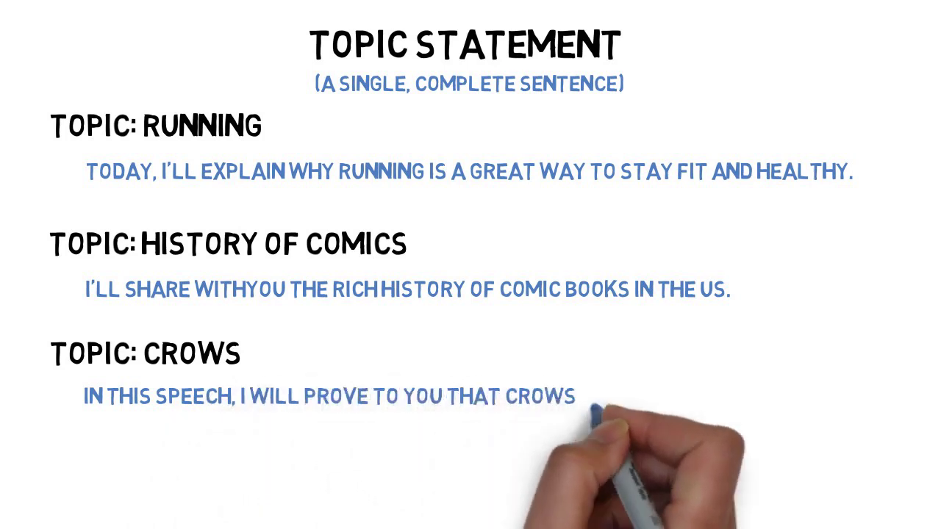
text(ARE SOME OF THE MOST INTELLIGENT ANIMALS ON OUR PLANET)
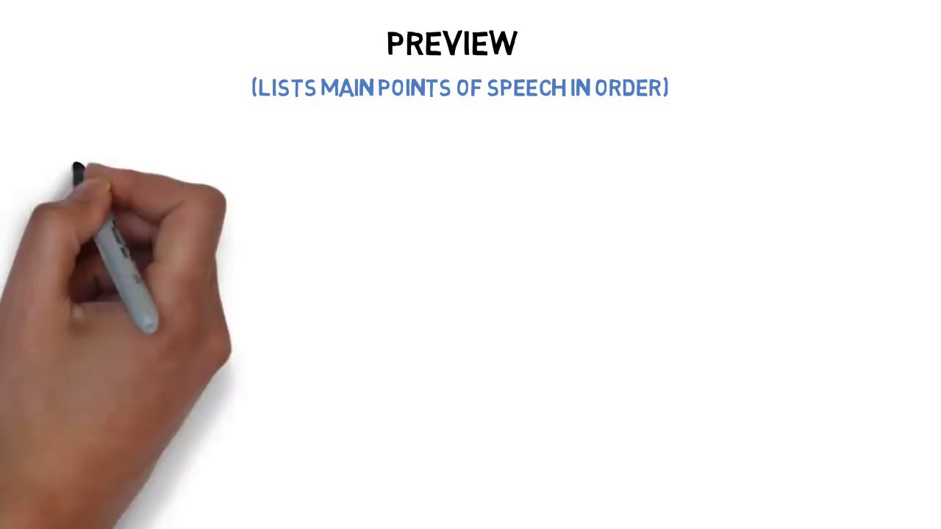
text(TOPIC: RUNNING)
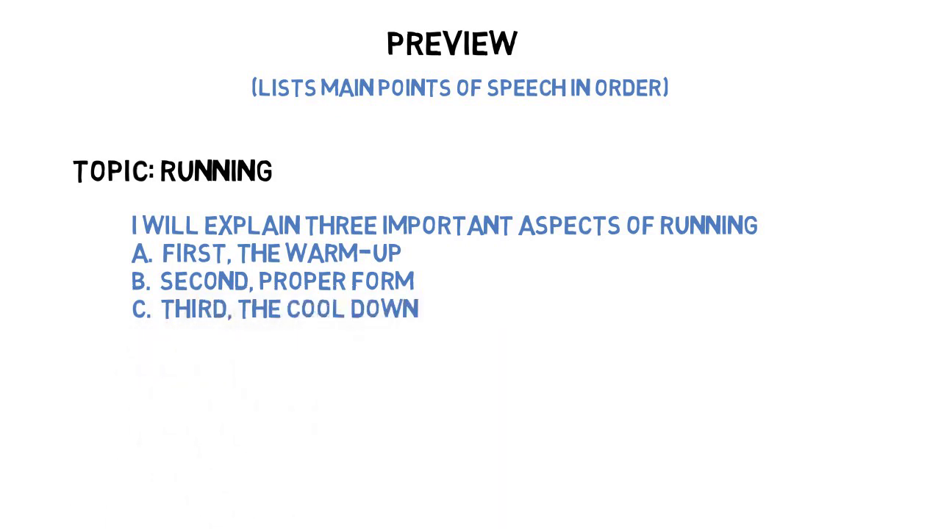
text(USE SUCCINCT WORDING, ENUMERATION, AND)
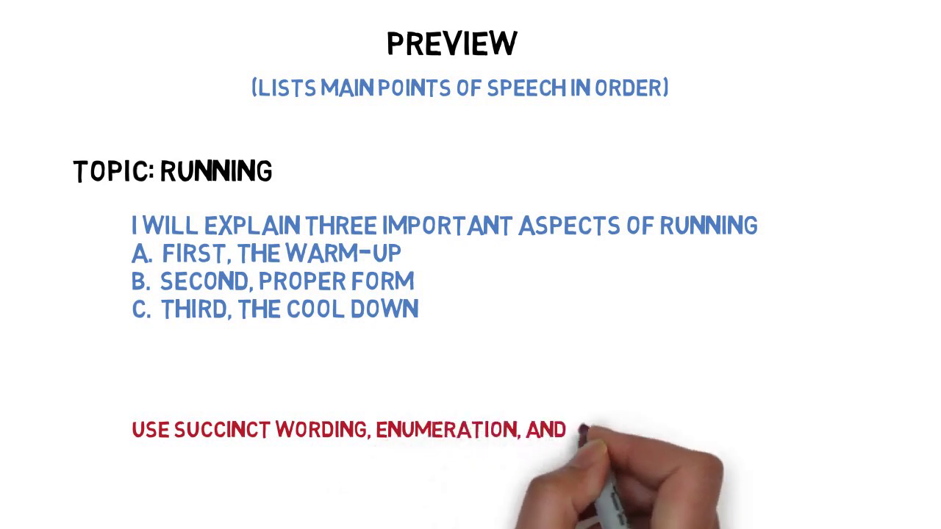
text(CLEAR CATEGORIZATION)
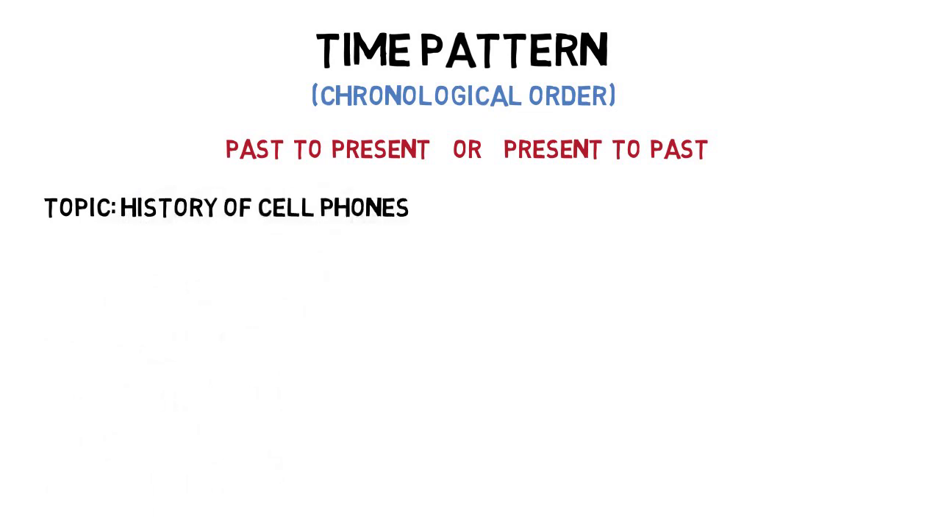
text(A. AN)
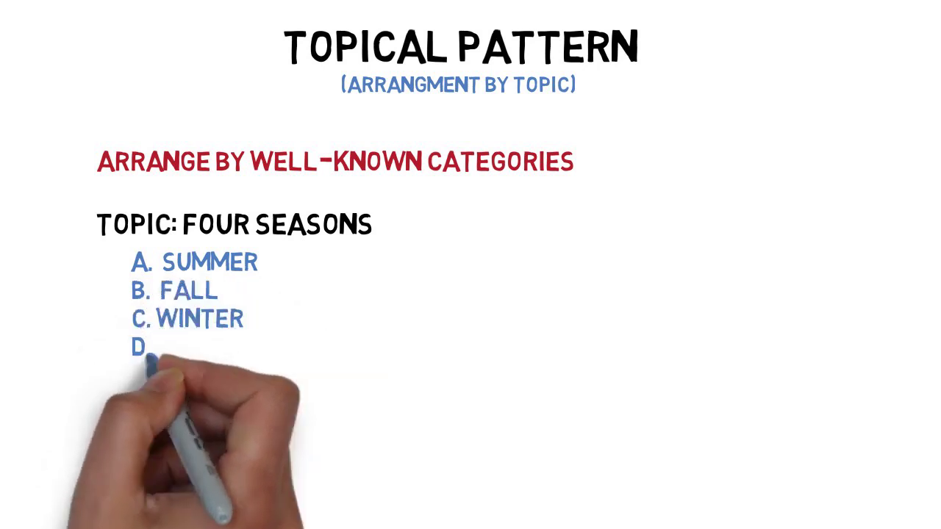
text(SPRING)
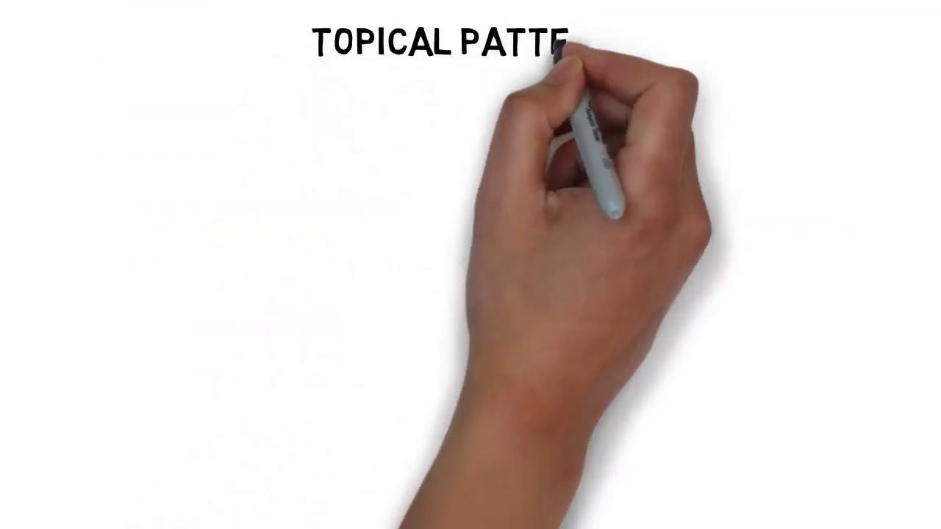
mouse_move(110, 206)
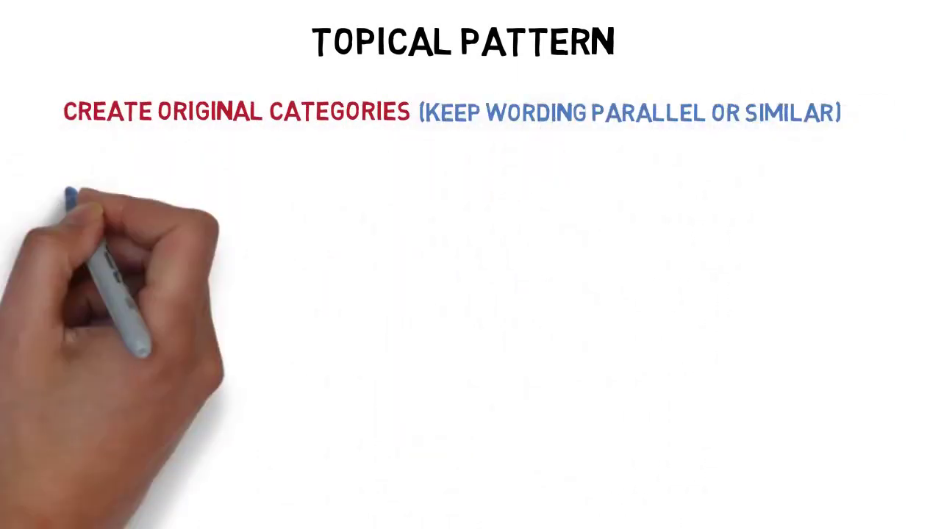
text(TOPIC: G)
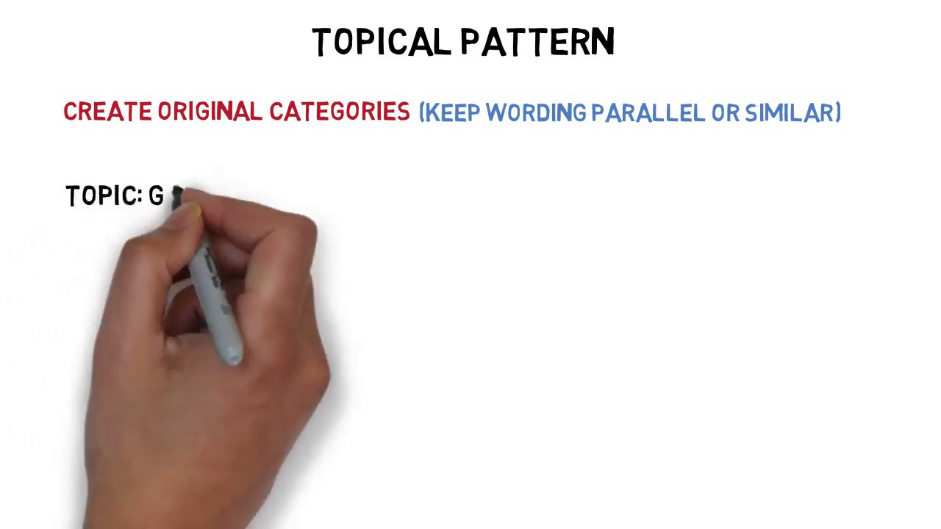
text(ARDENING)
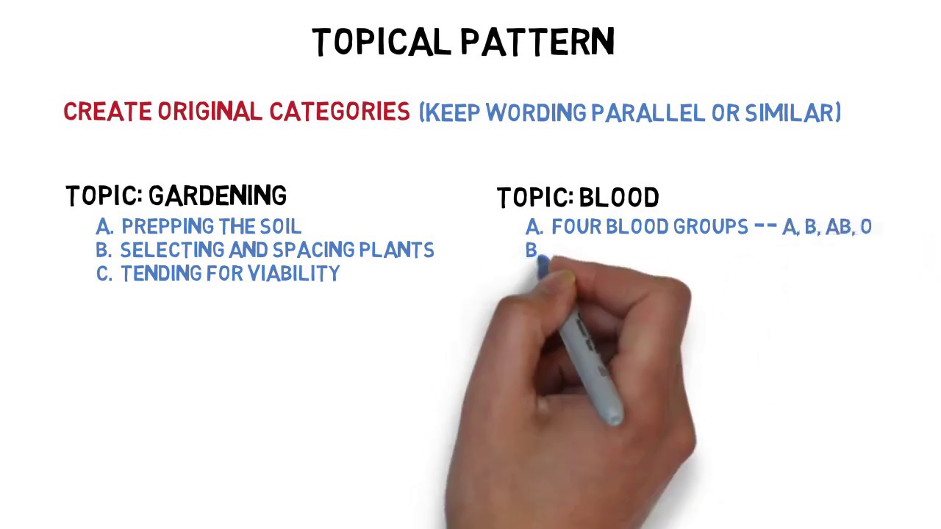
text(THE RH FACTOR)
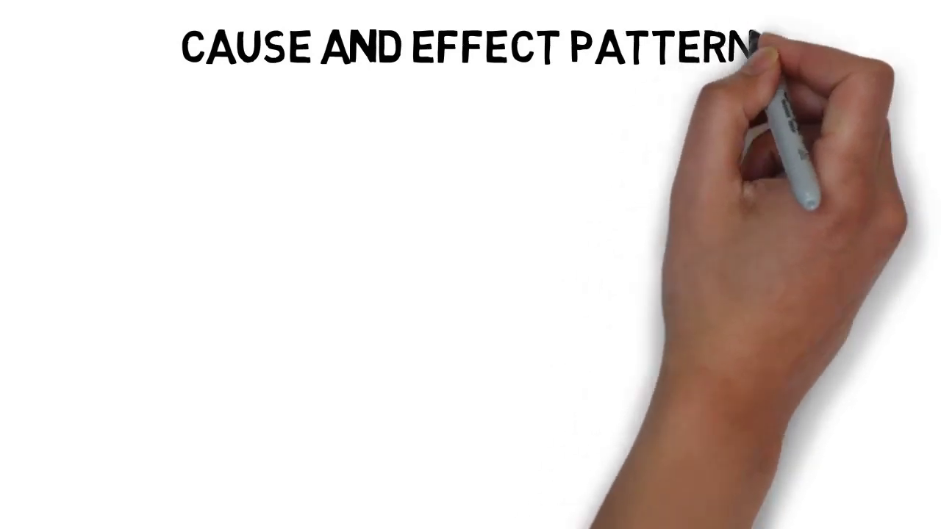
mouse_move(221, 95)
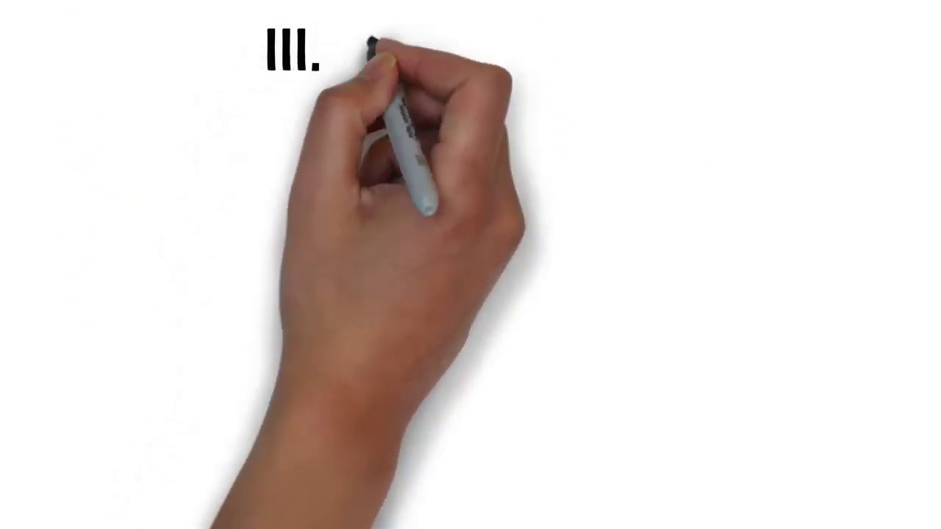
text(CONCLUSION)
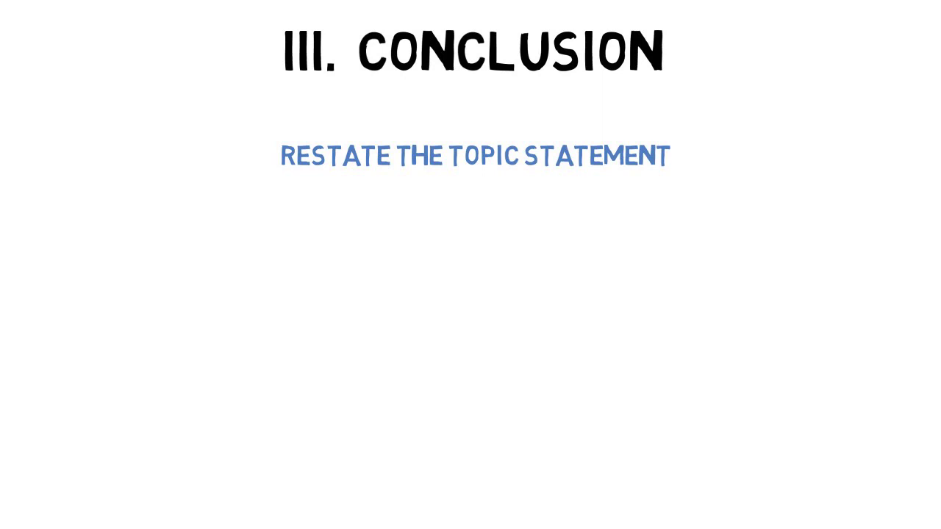
text(LIST MAIN POINTS)
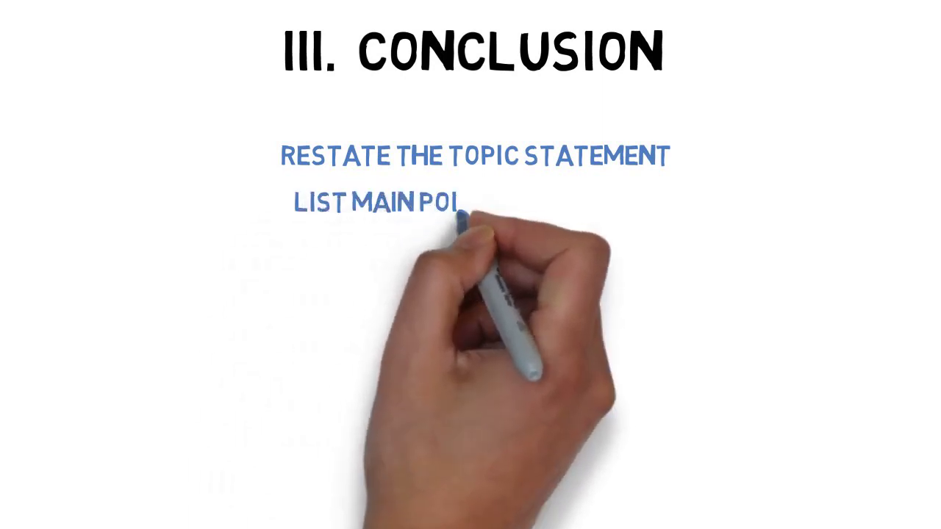